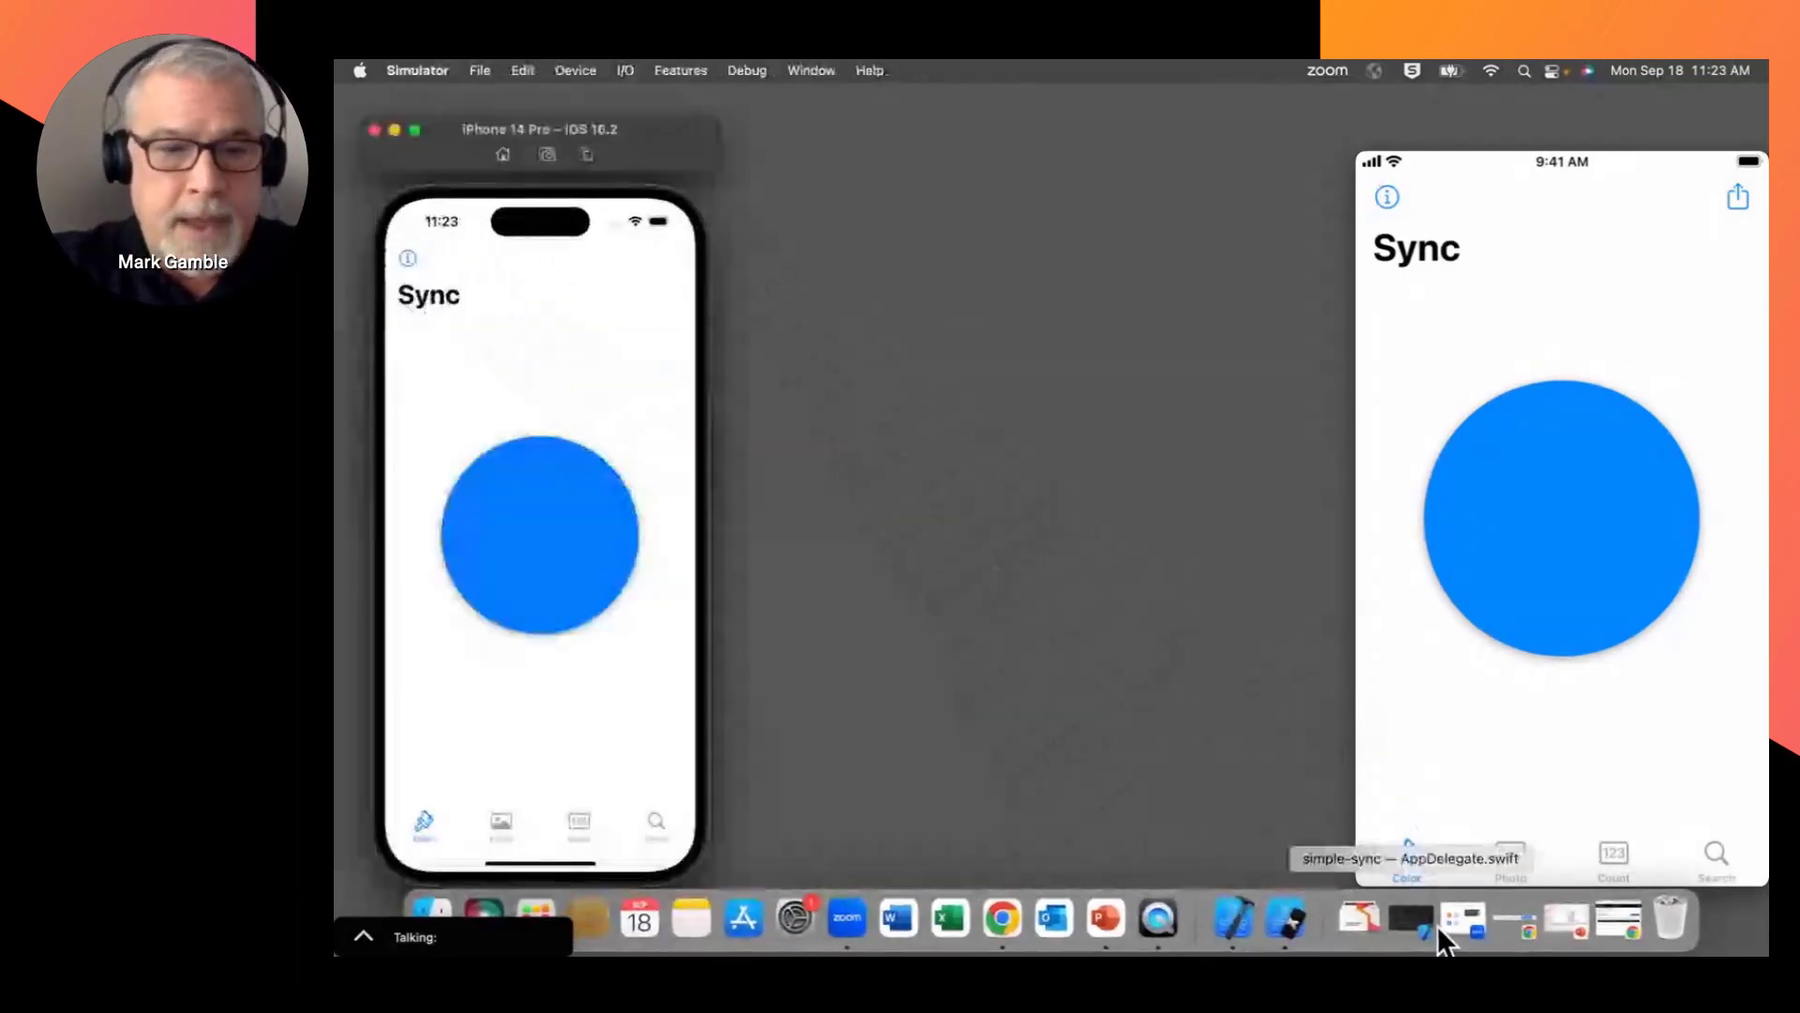
mouse_move(1232, 746)
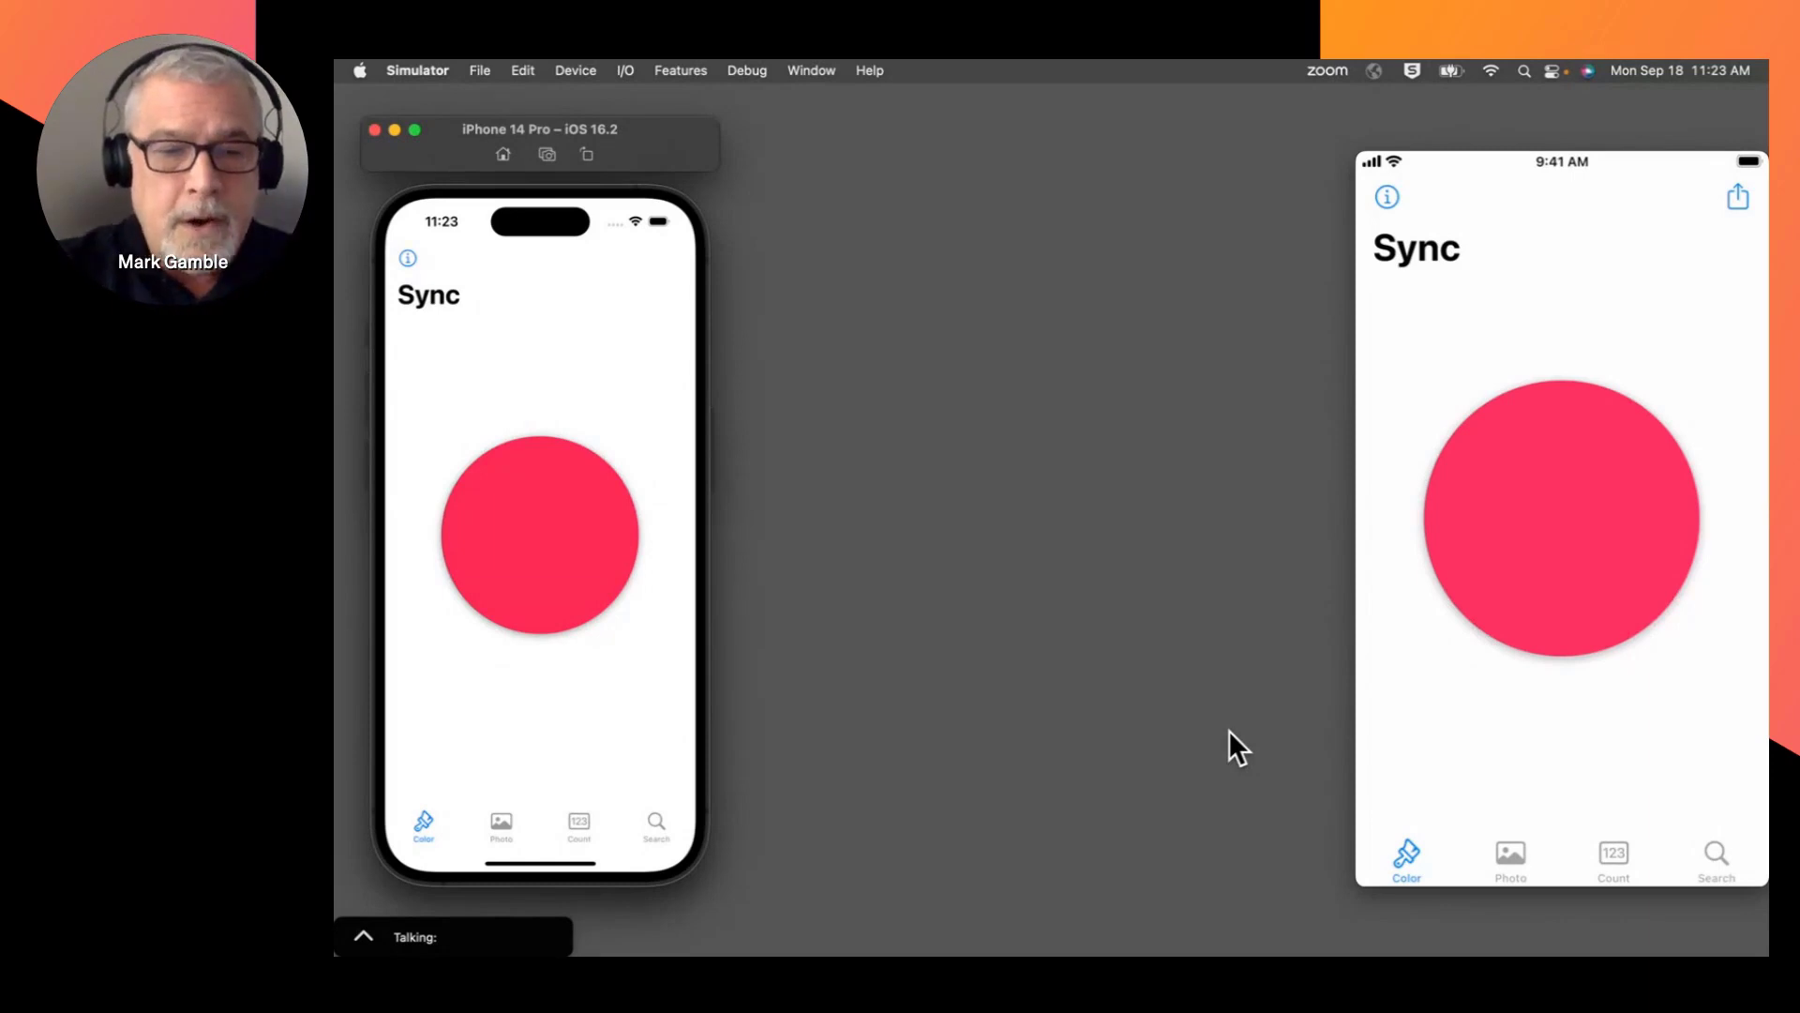
mouse_move(531, 433)
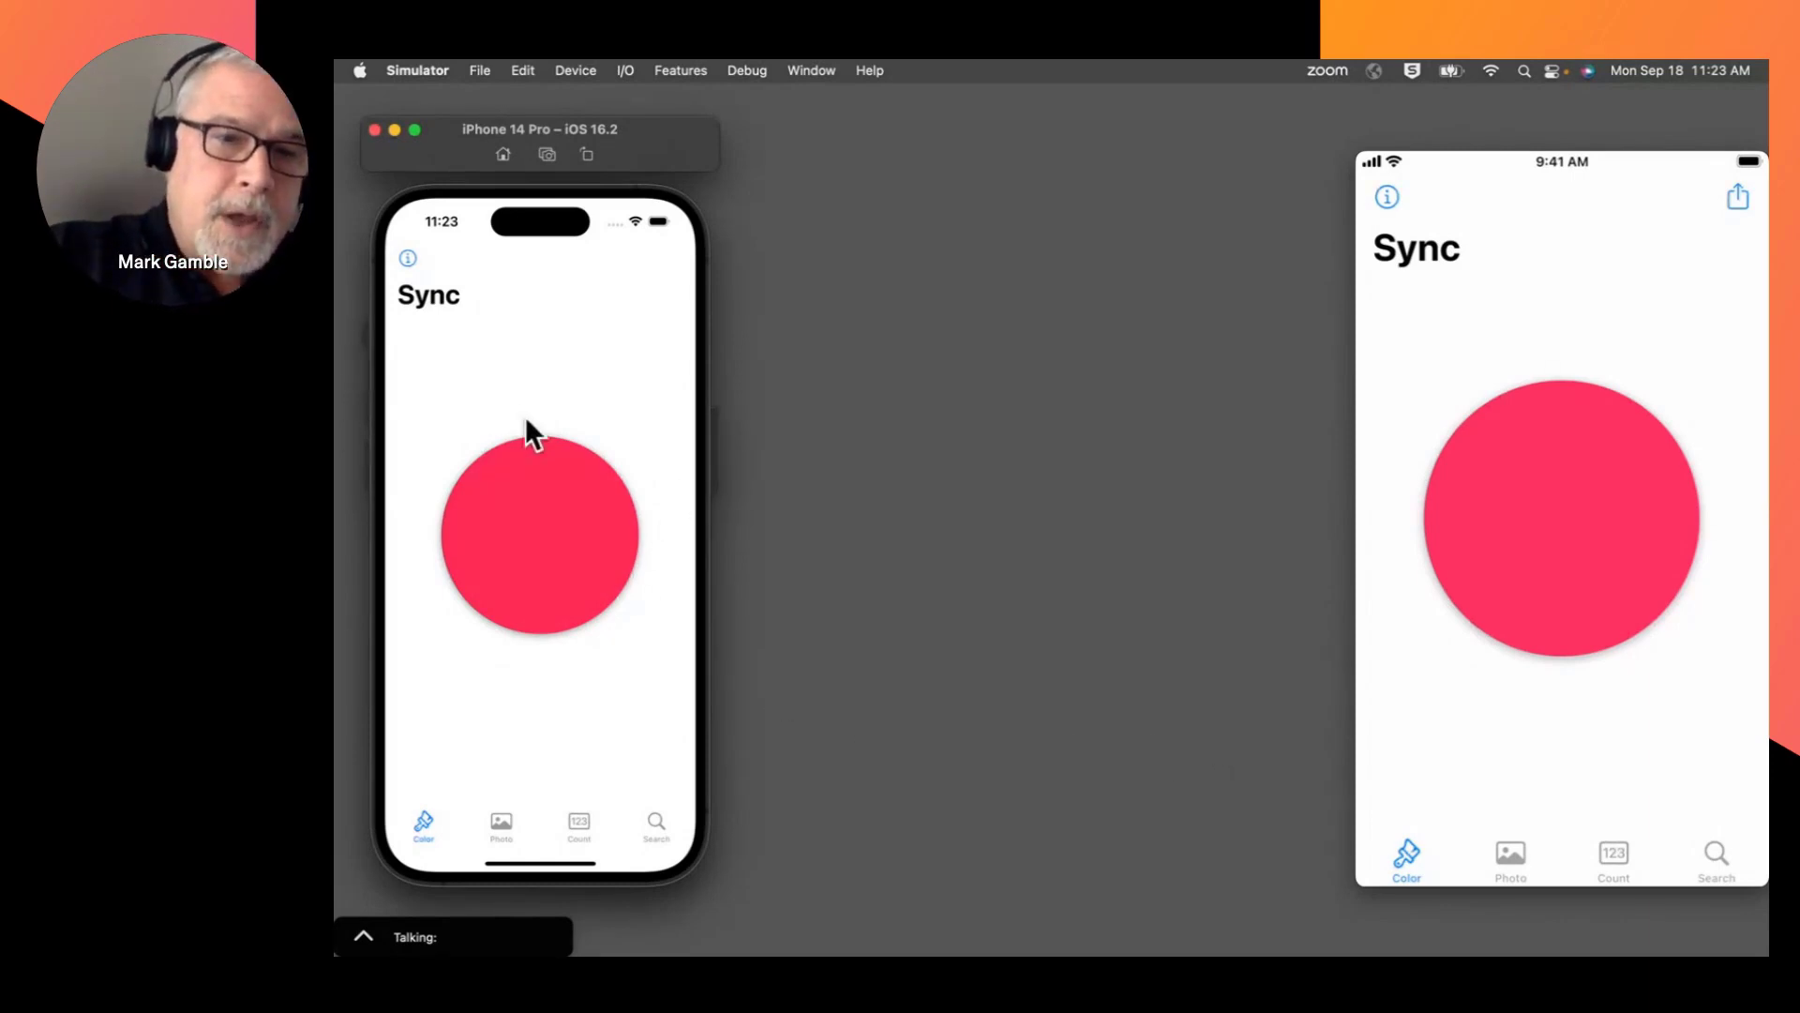
Step: Tap the iPhone circle so its new colour syncs to the iPad
left_click(541, 534)
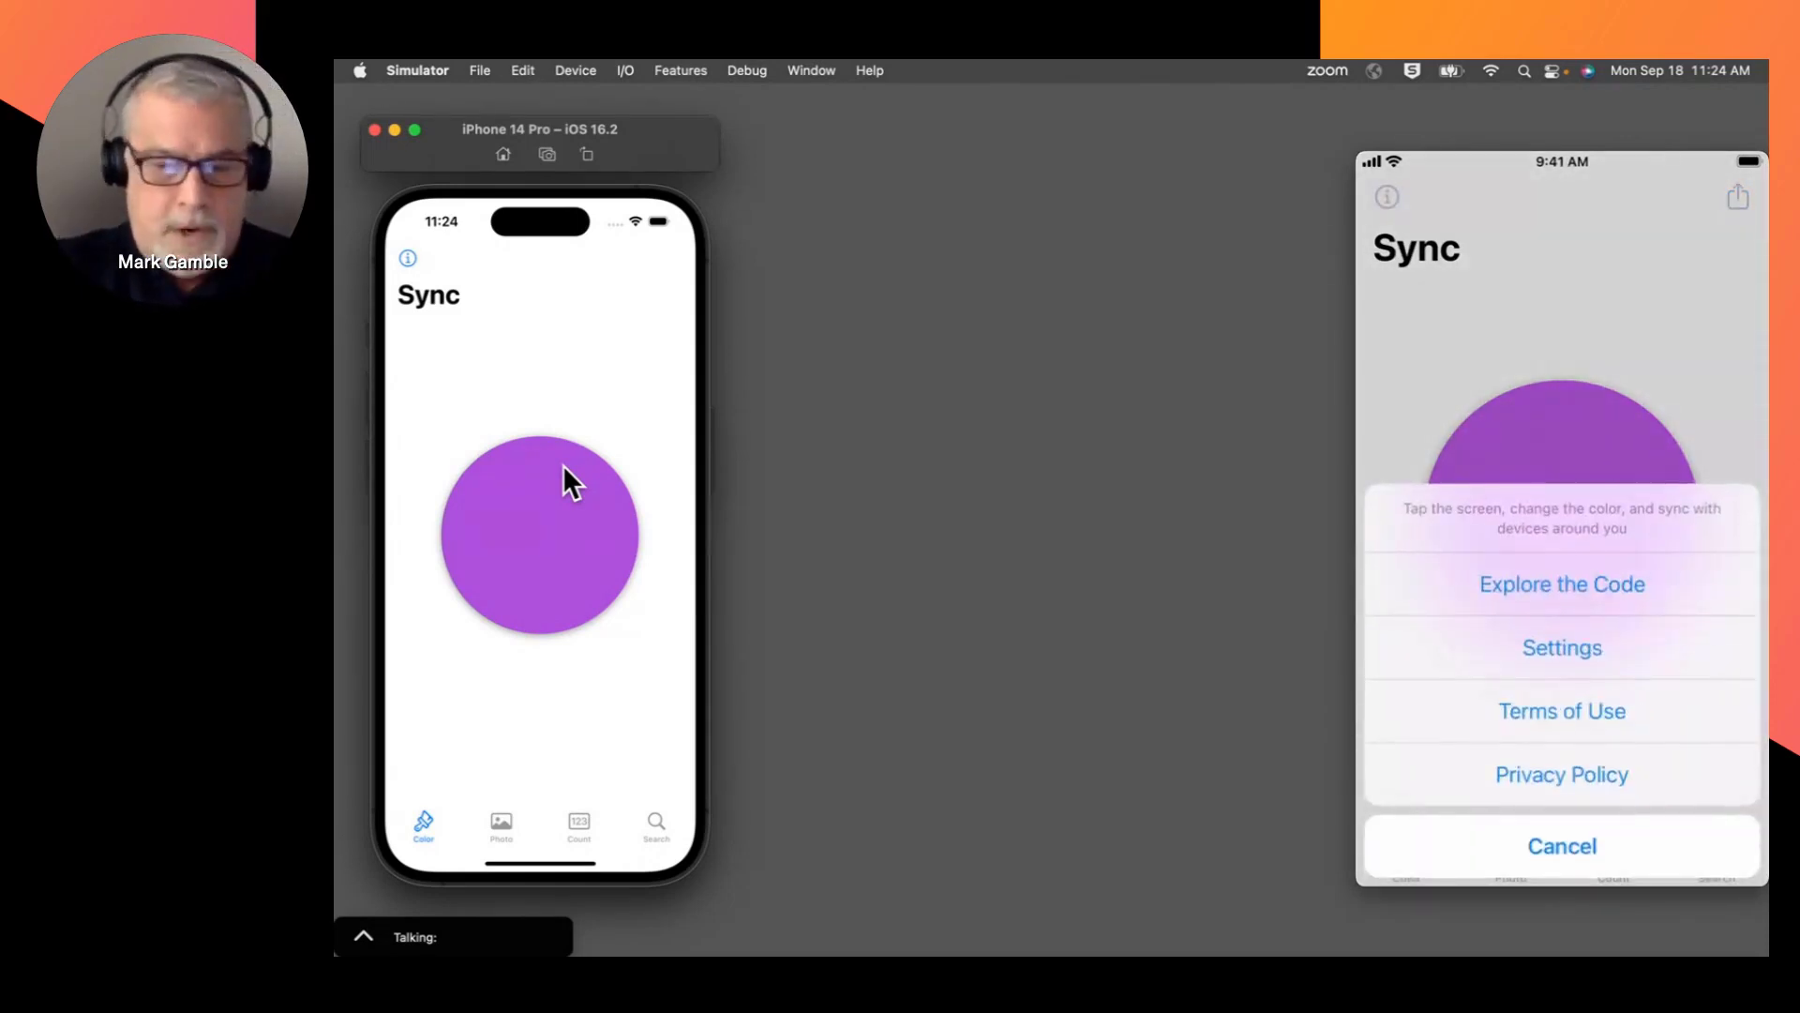
Step: View the iPad app's Settings with its sync endpoint, then return to the circle screen
left_click(1560, 647)
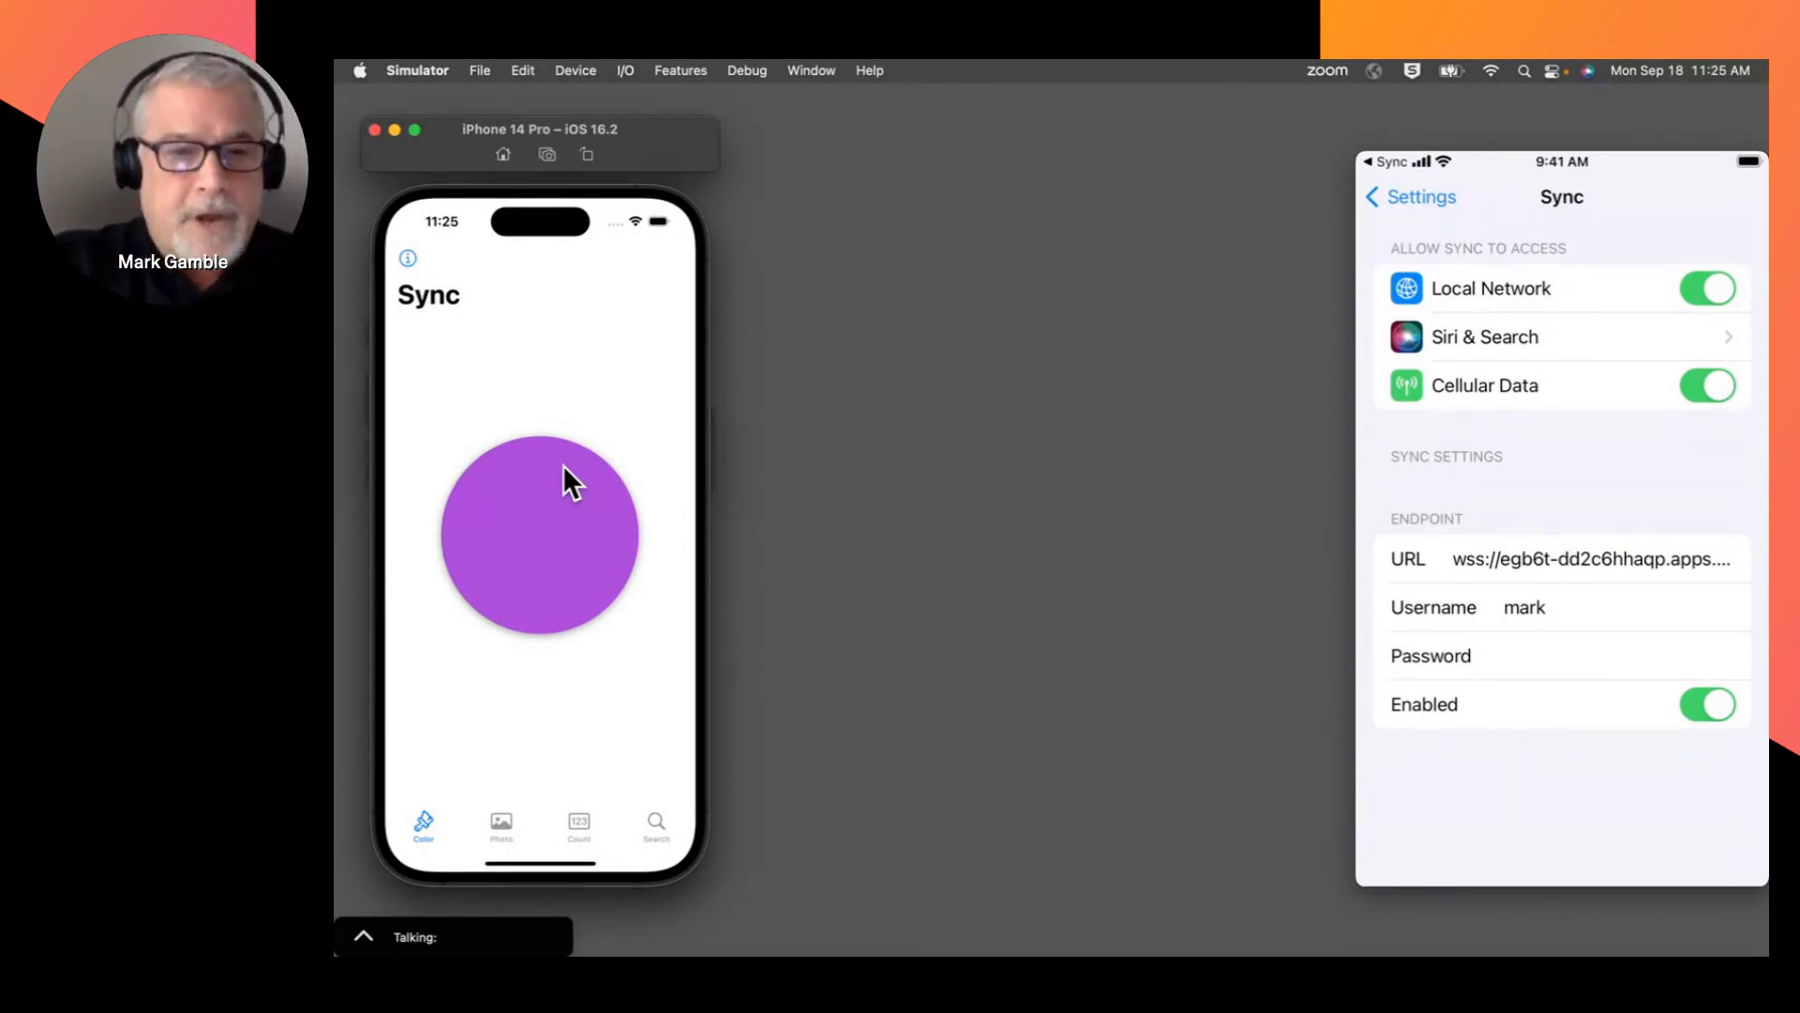
left_click(1409, 197)
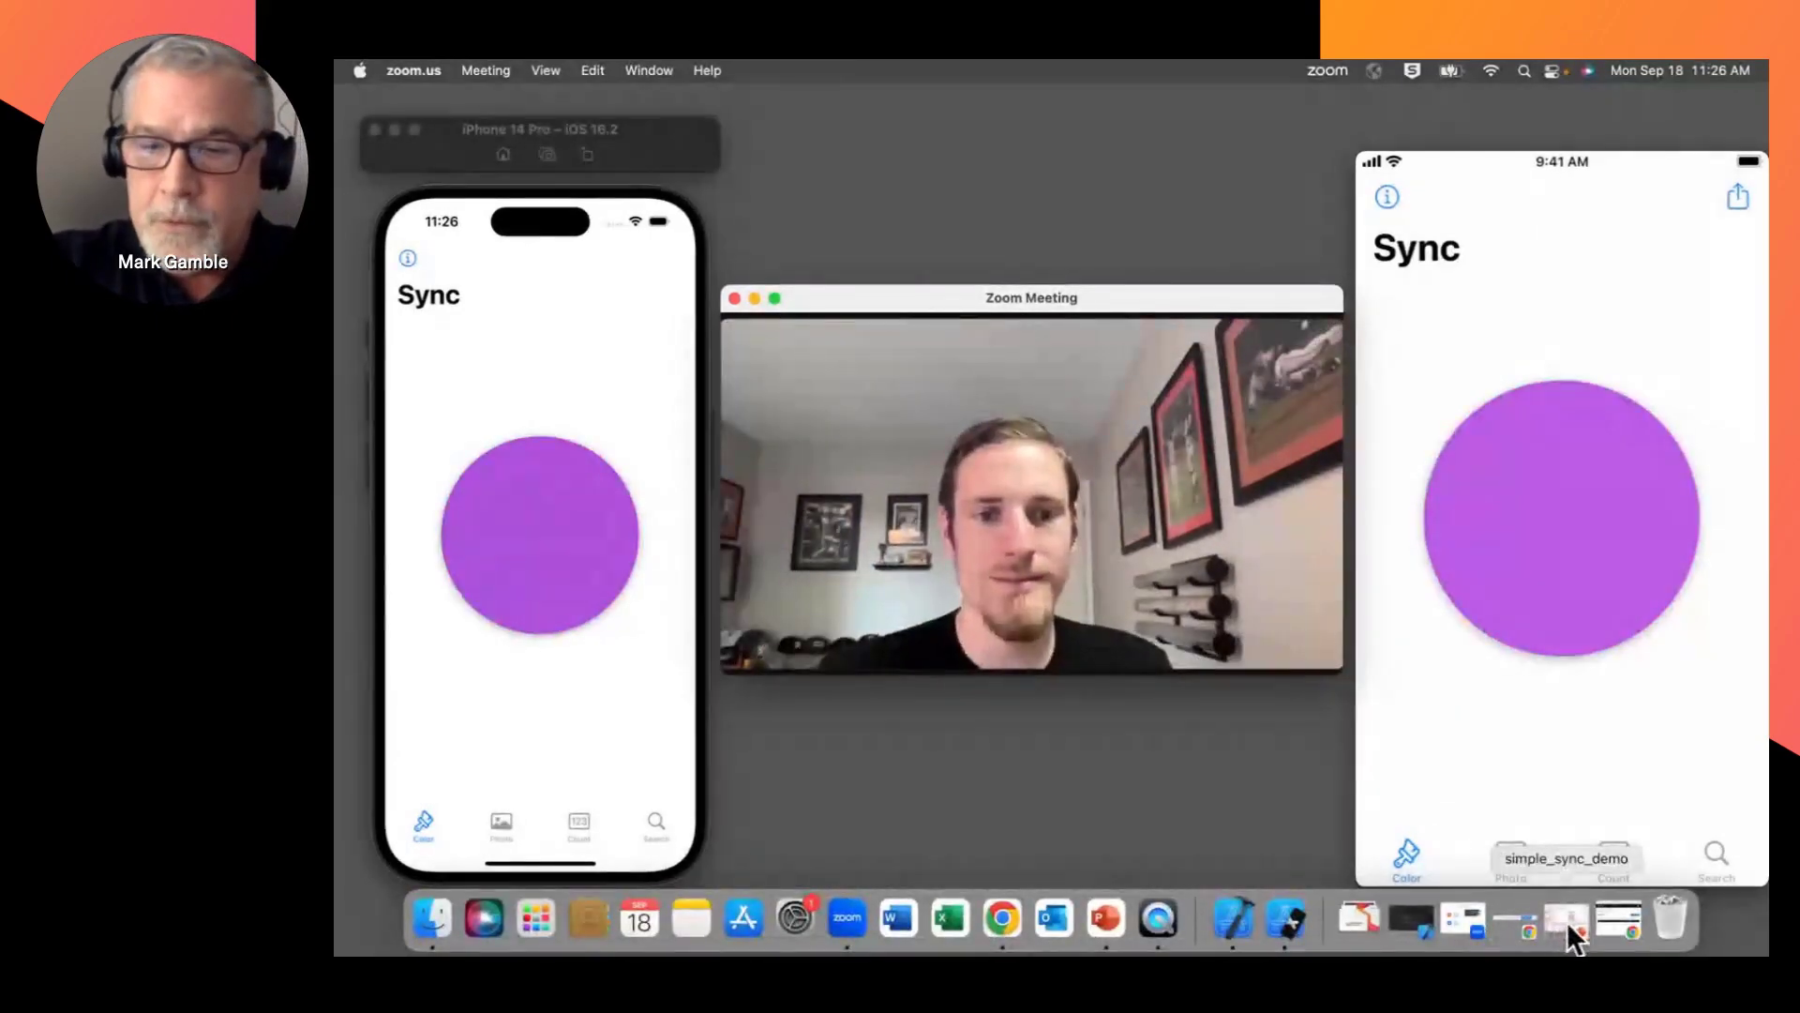
Step: Switch to Chrome showing the Couchbase Capella trial cluster's quick-start page
left_click(1590, 919)
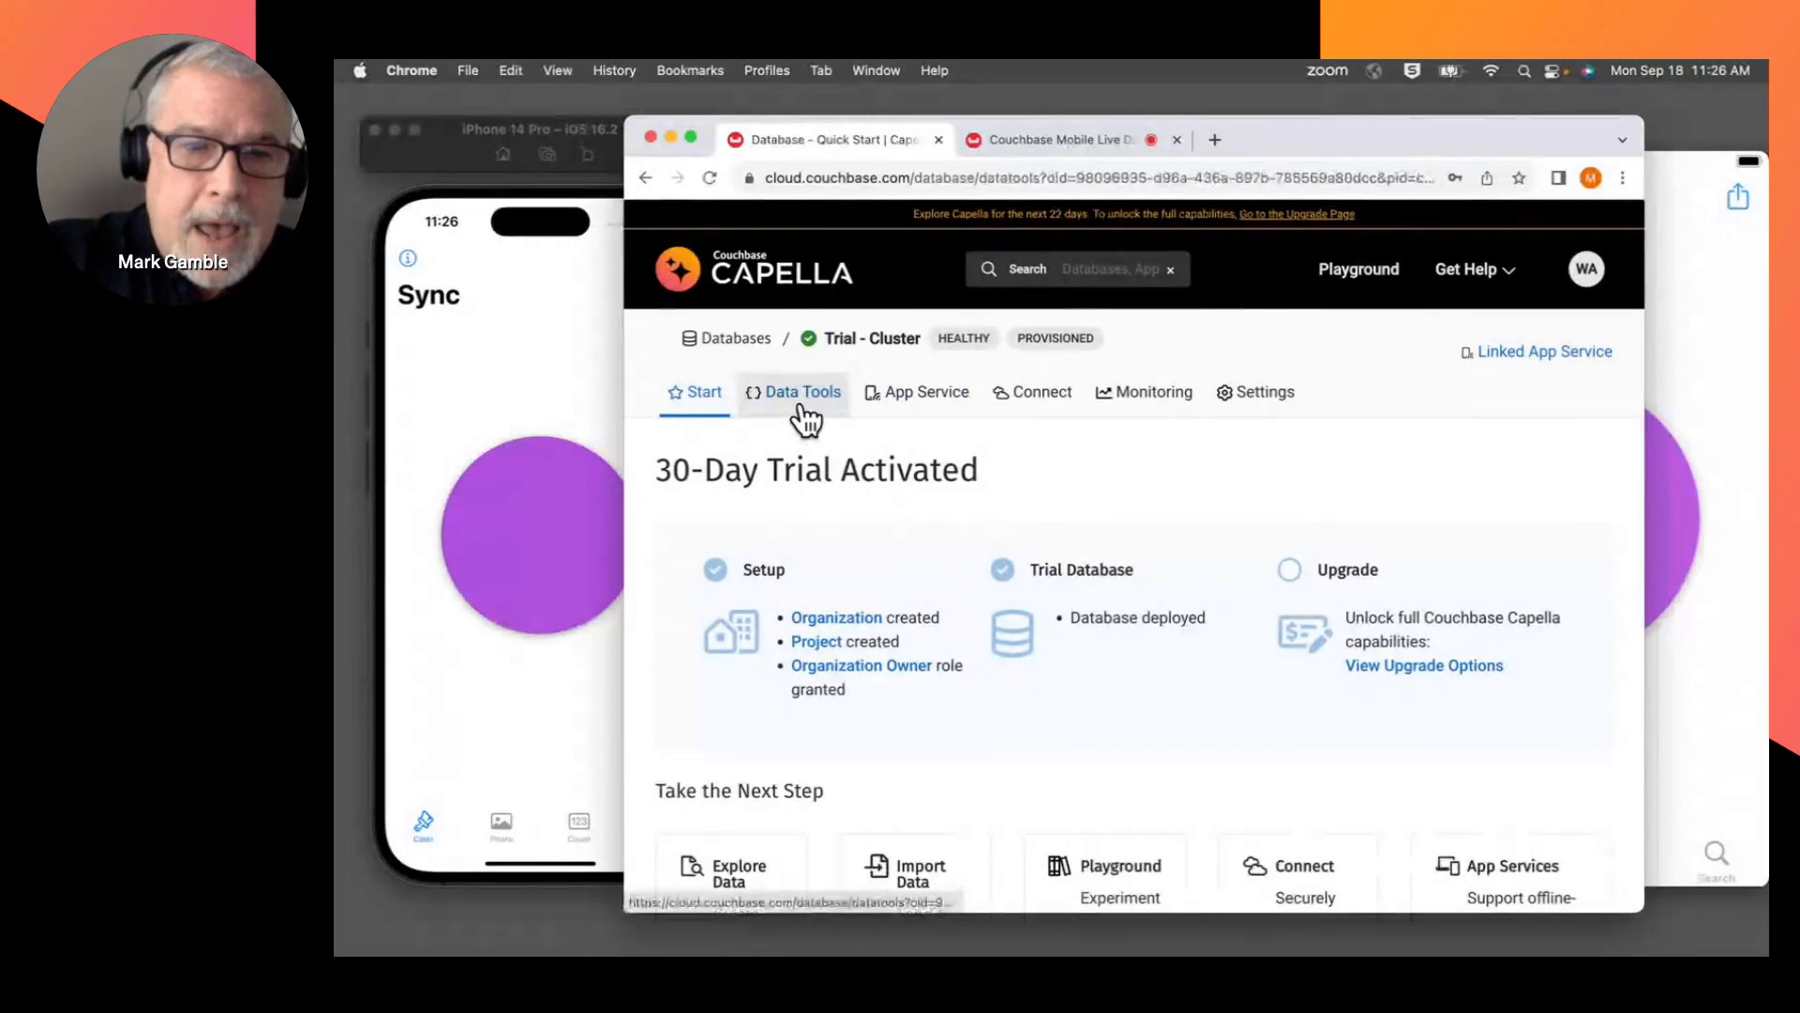
Step: Fetch the 'profile' document from the colorsync bucket in Data Tools, showing color 3
left_click(803, 392)
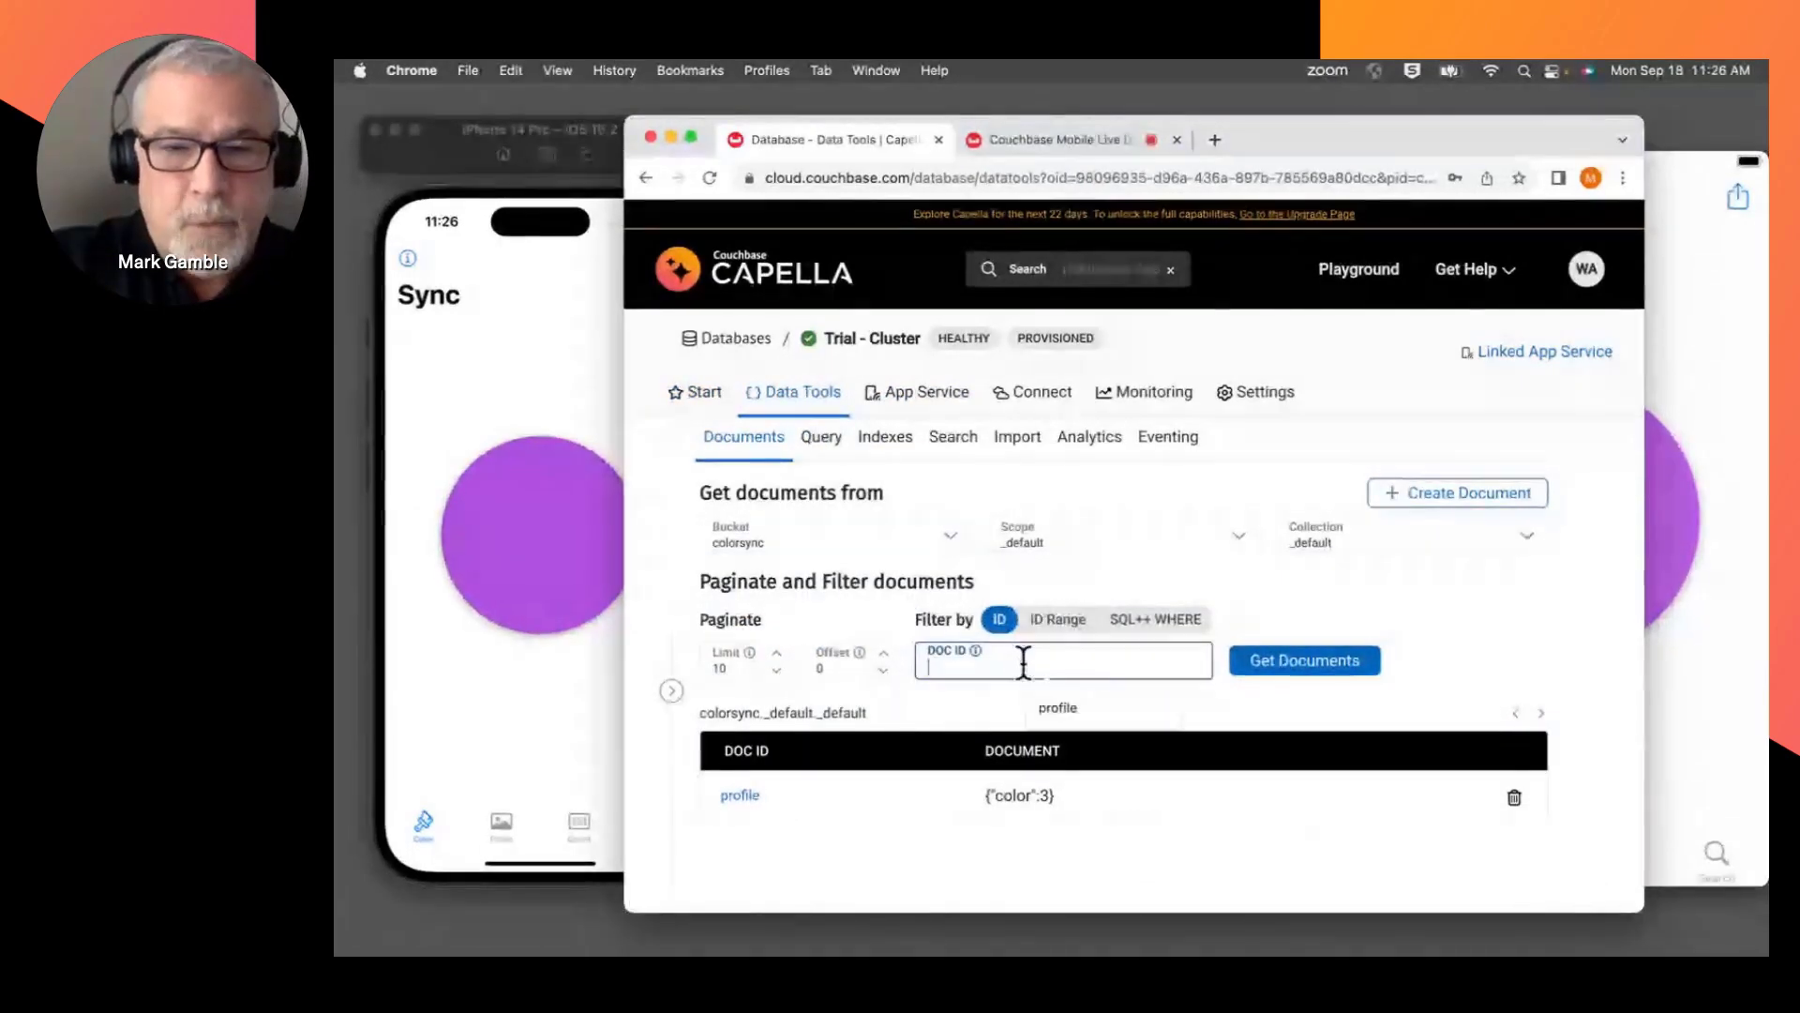
type("profile")
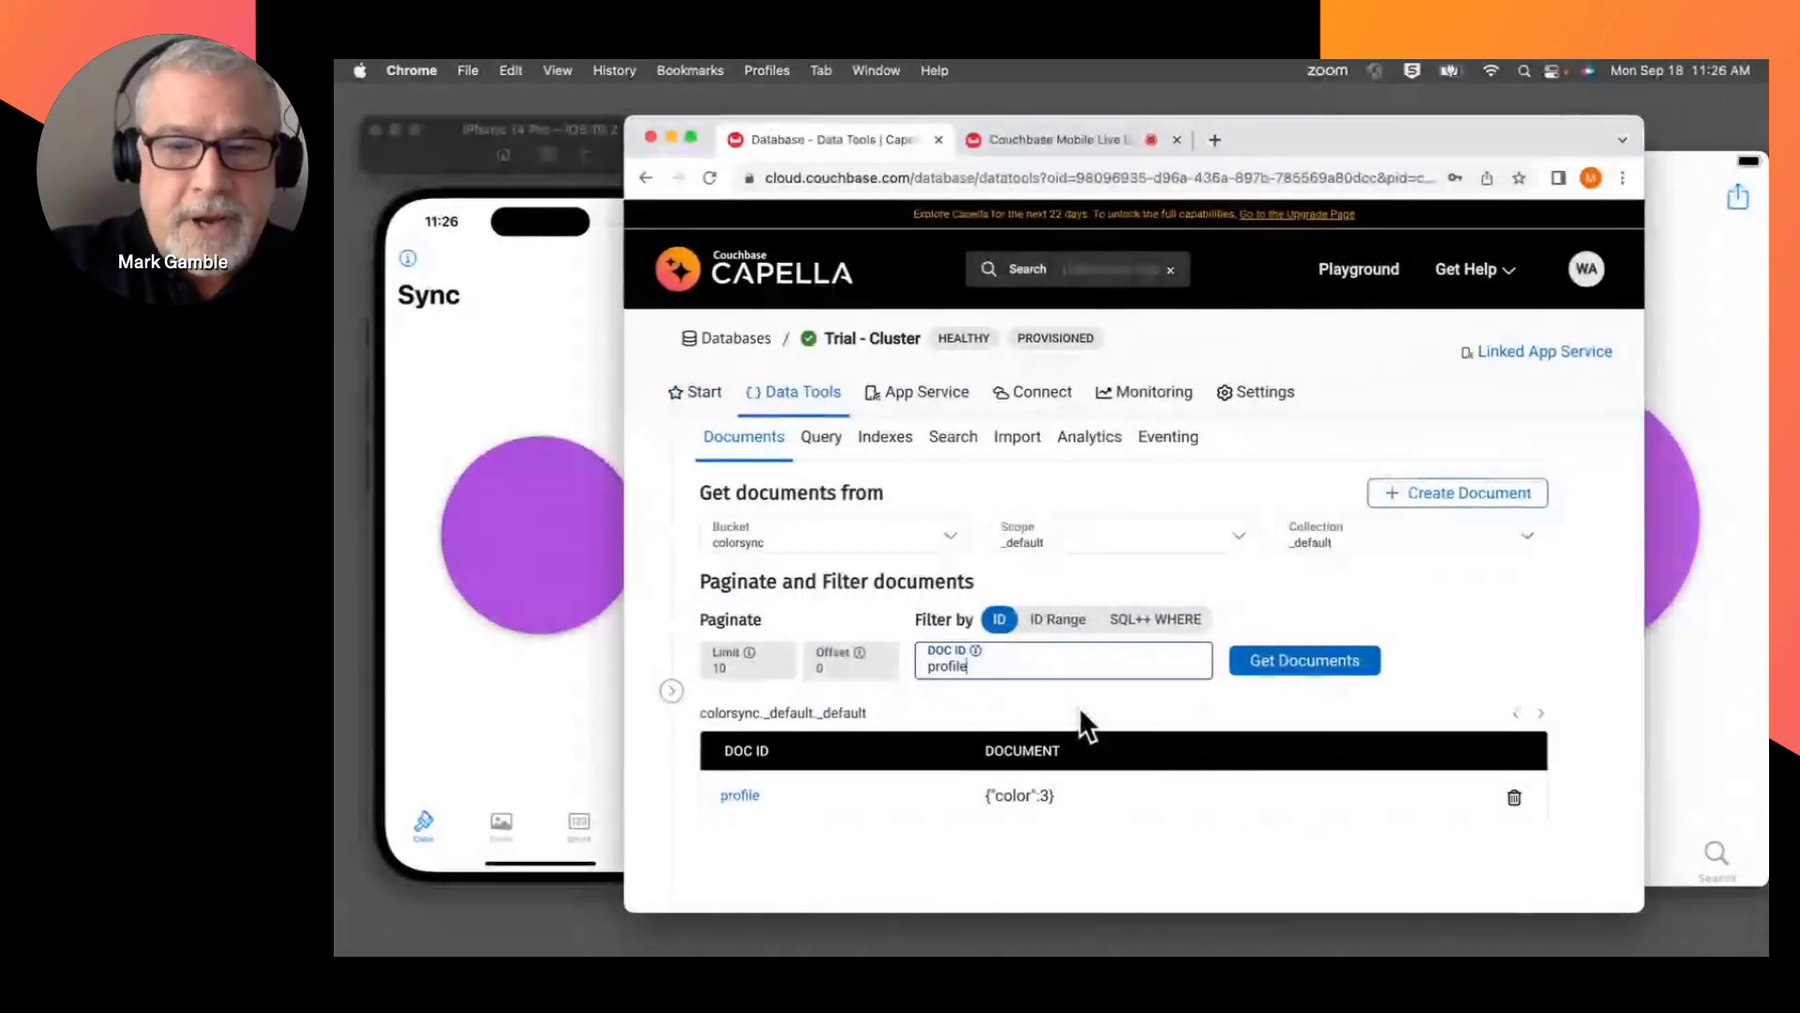
left_click(1304, 660)
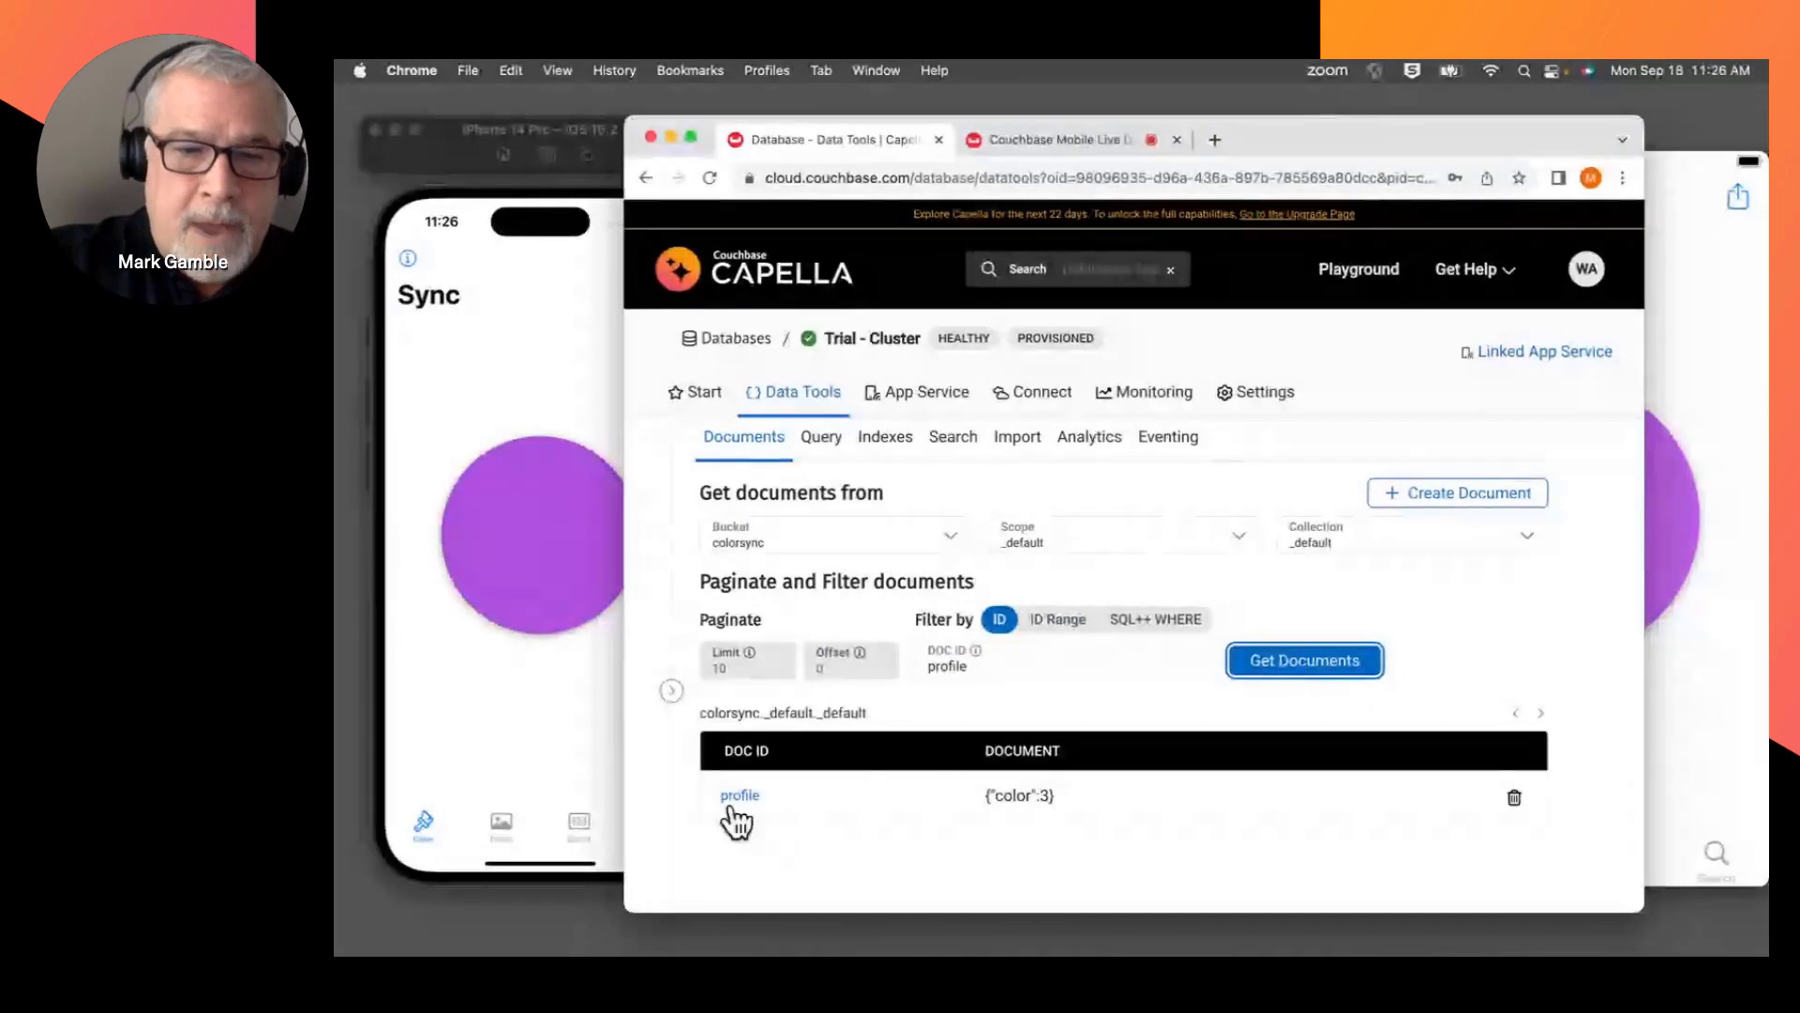
Step: Edit the profile document's color from 3 to 2 and save, turning both circles red
left_click(739, 795)
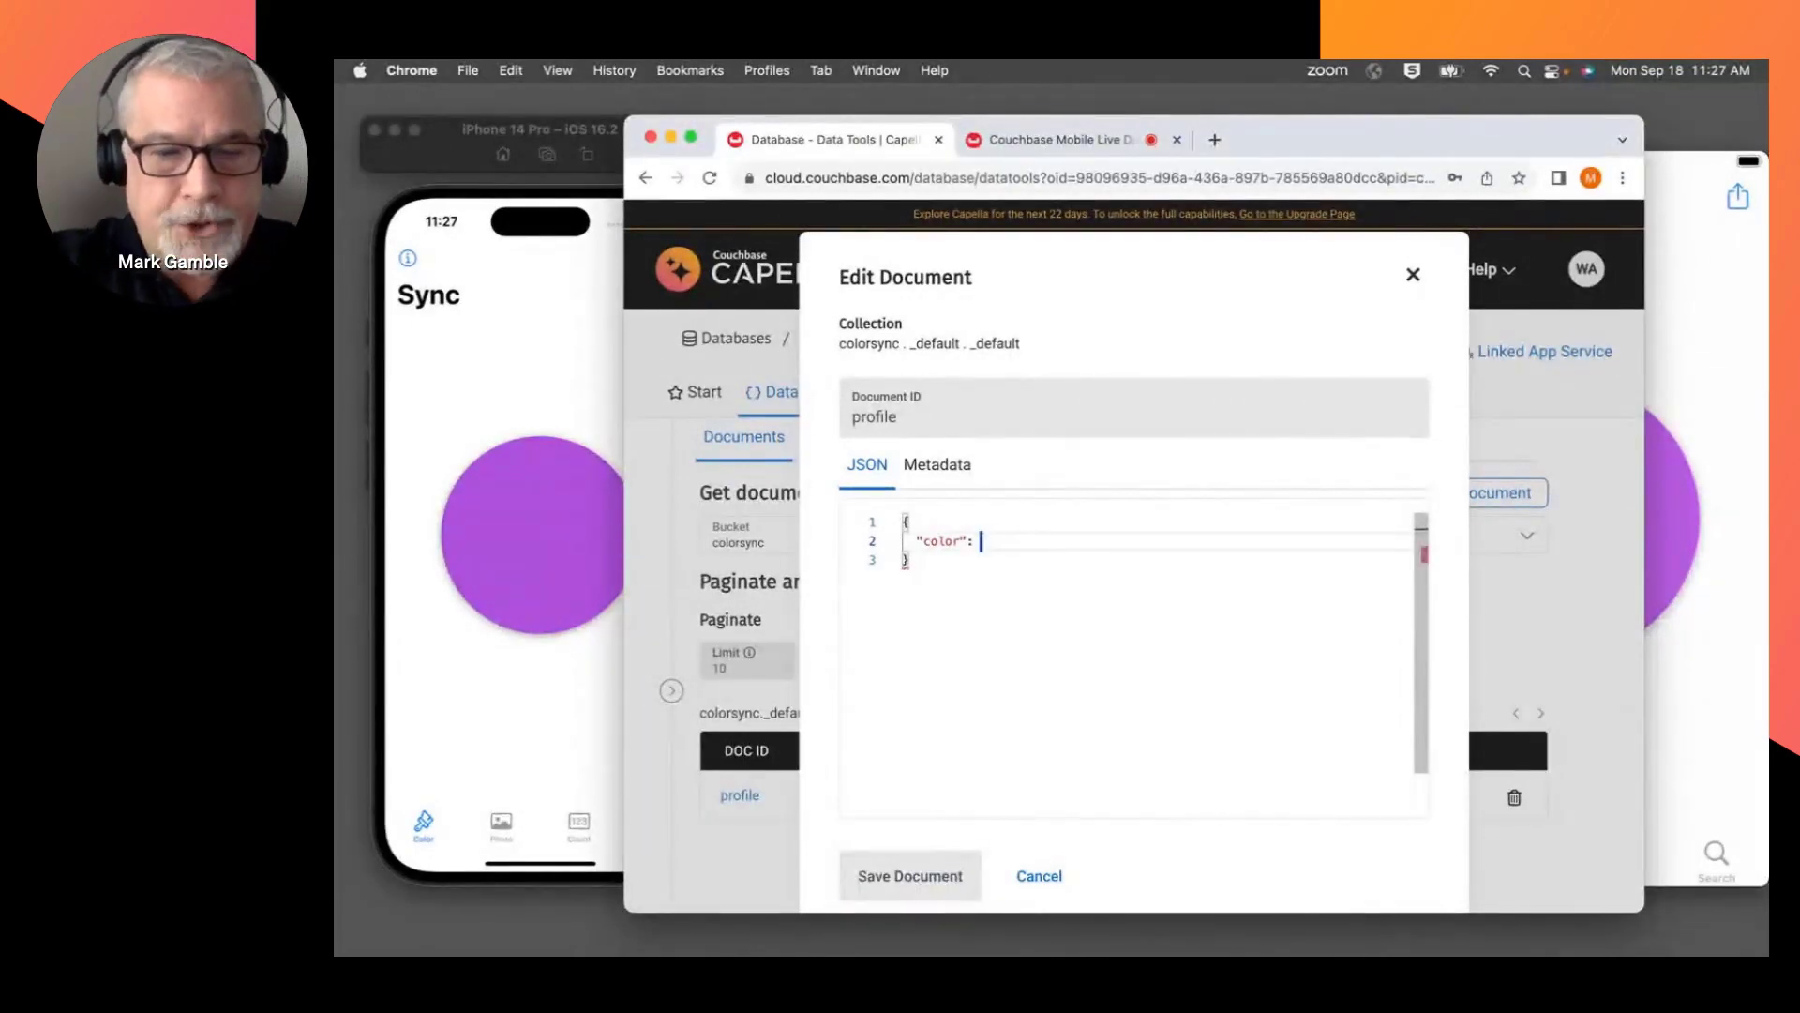
type("2")
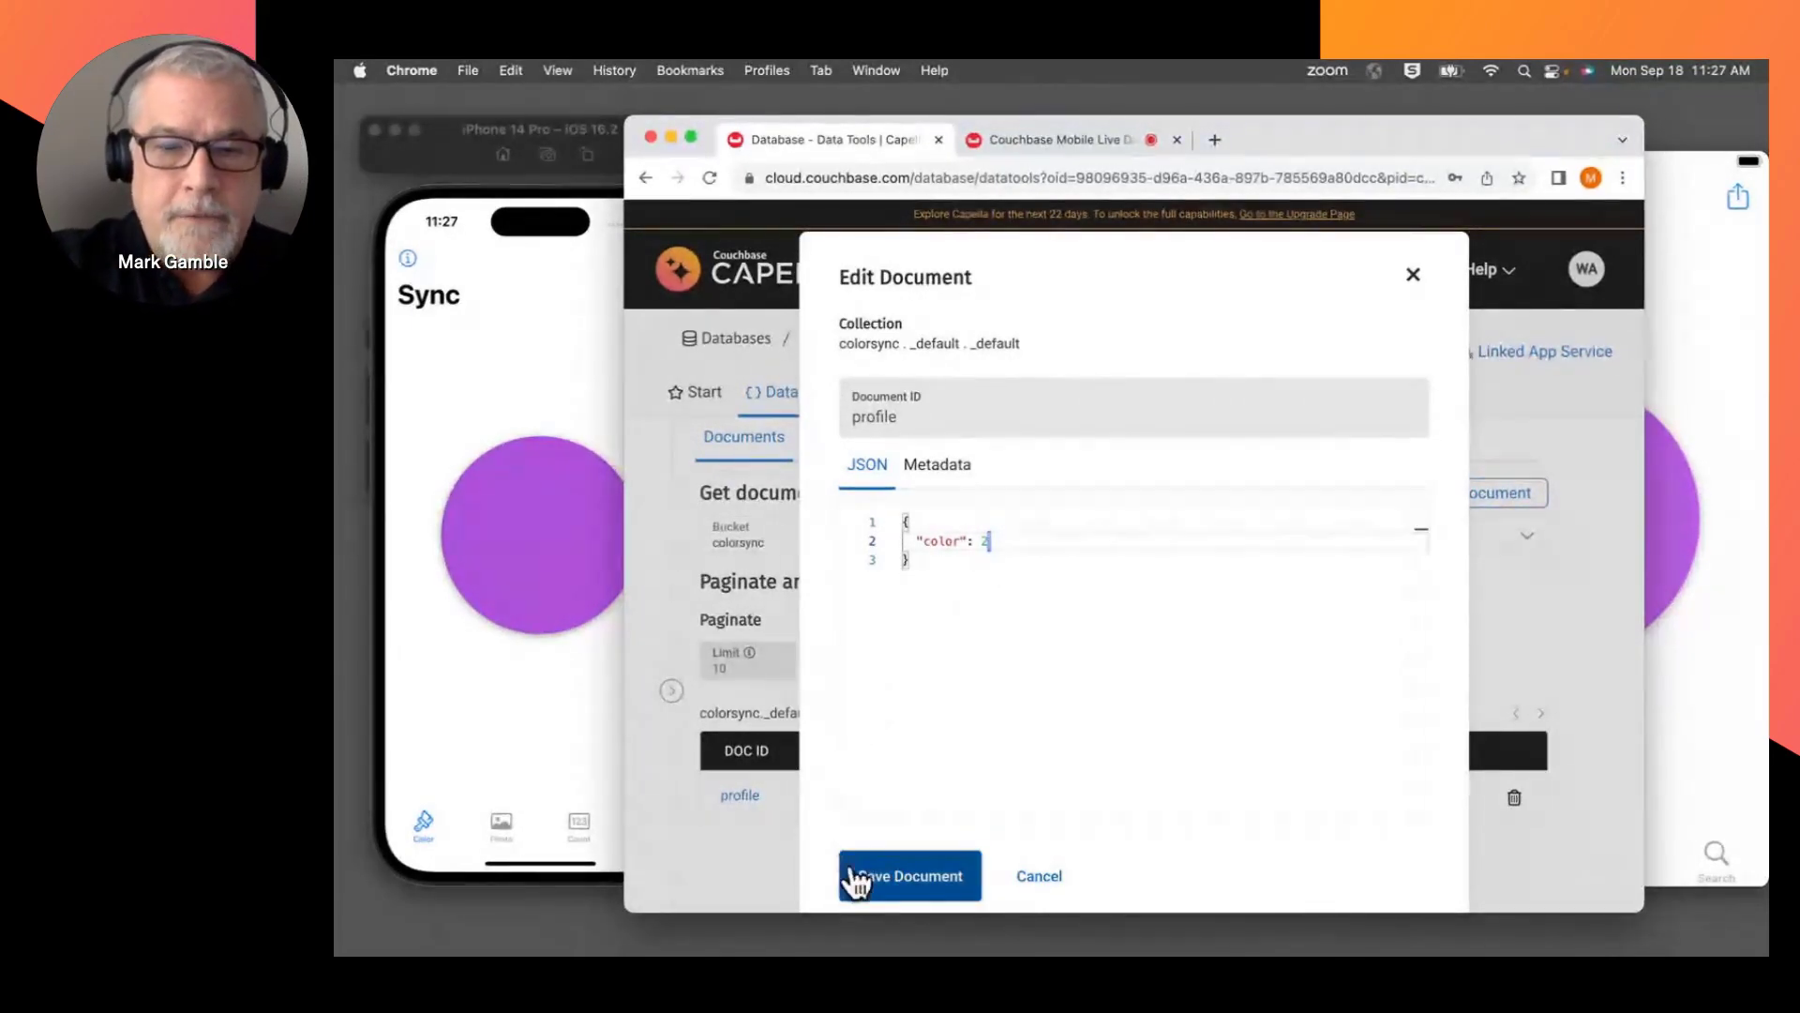
left_click(908, 876)
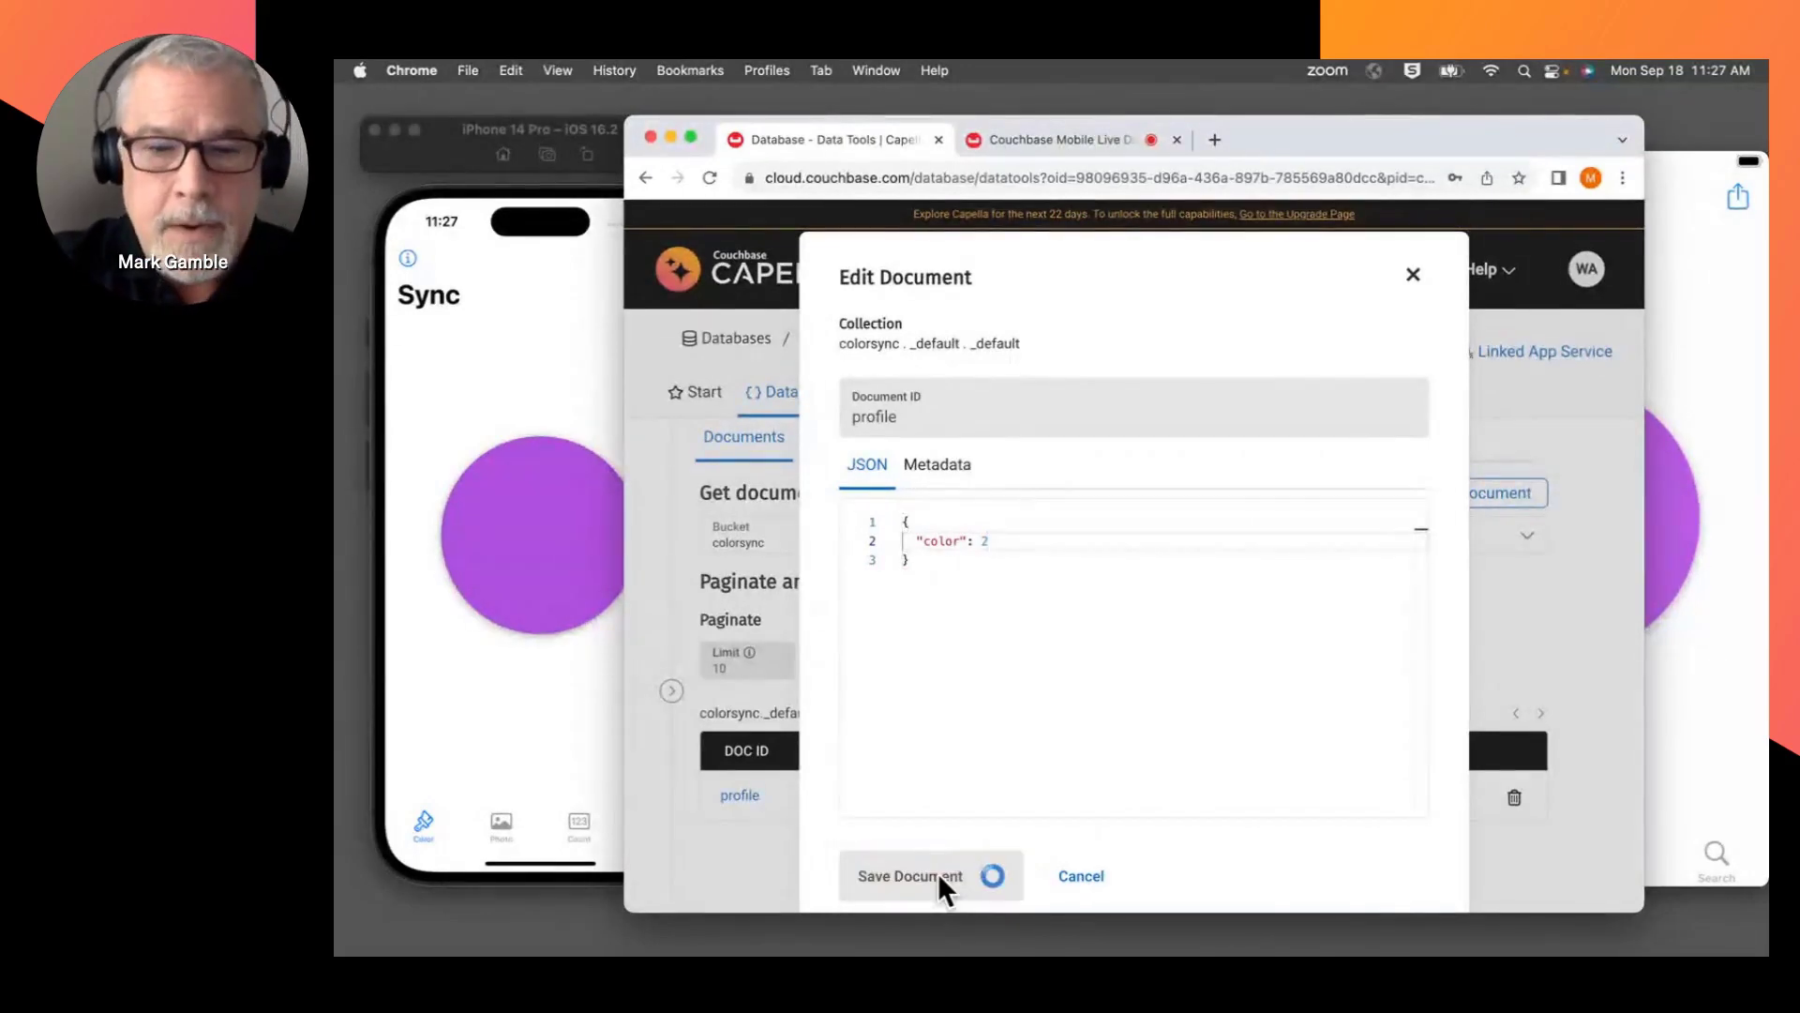
left_click(907, 876)
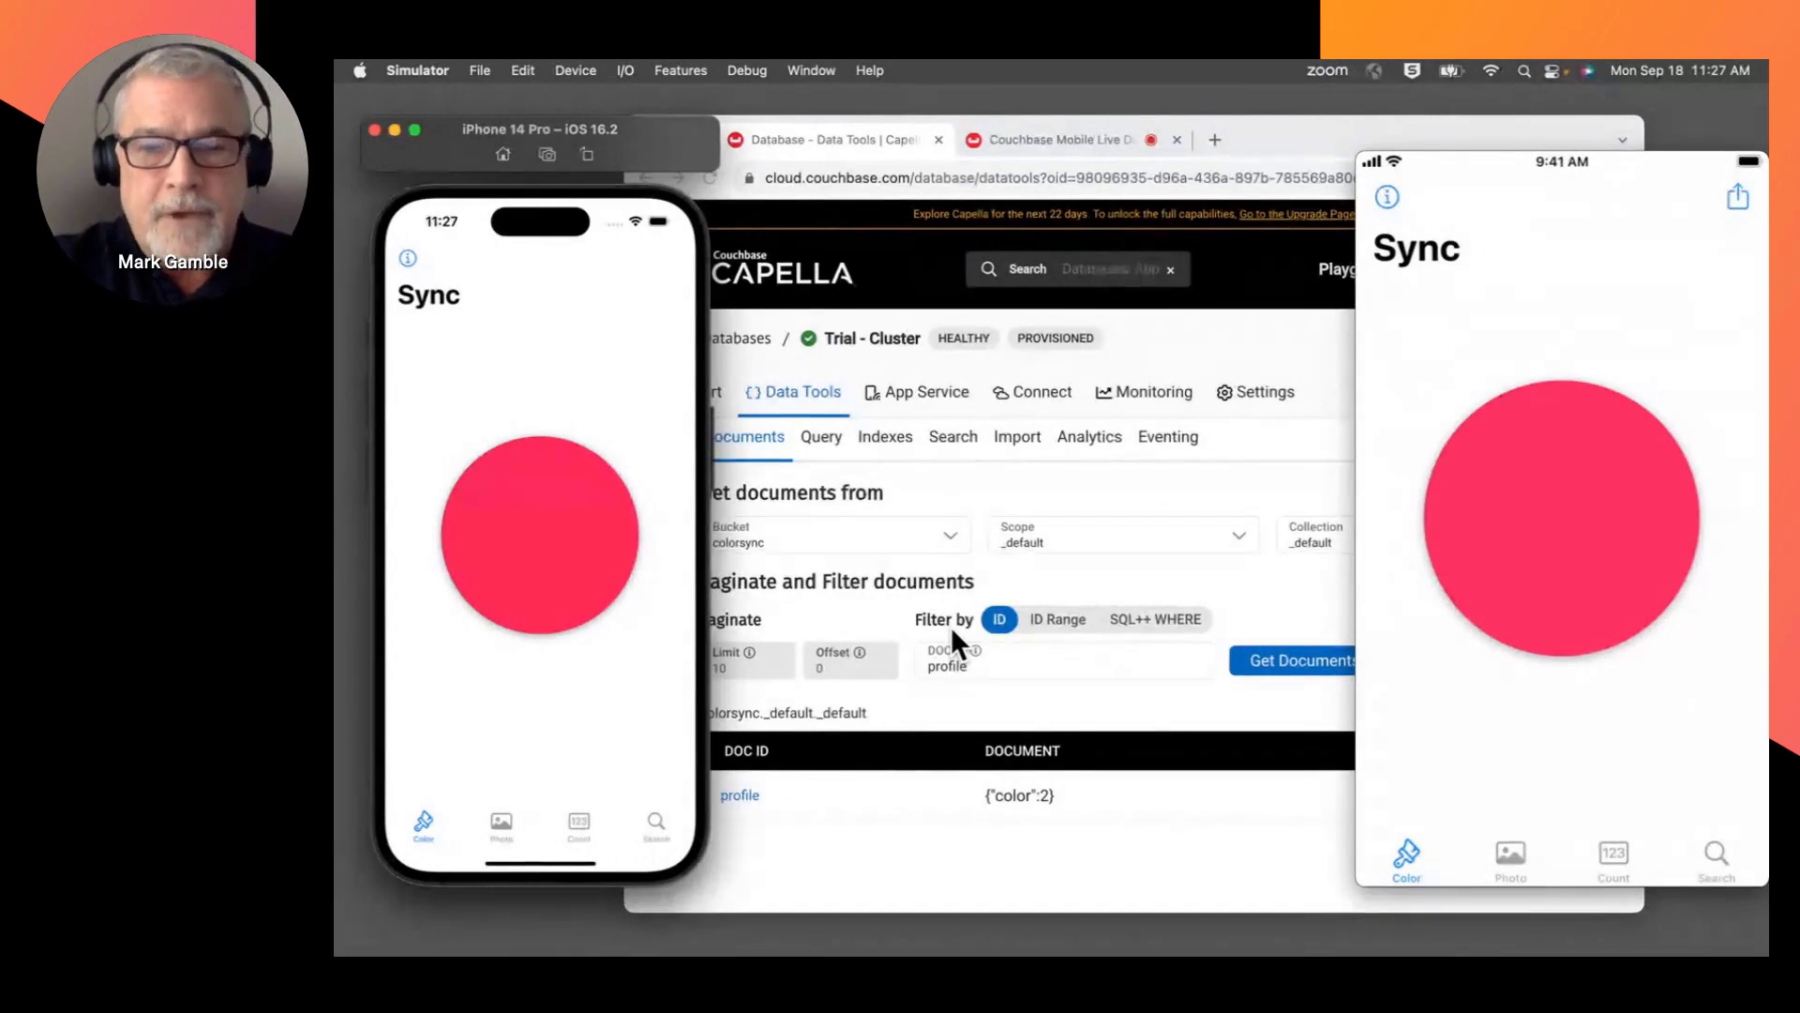
Step: Switch back to the Zoom meeting window via the app switcher
key("cmd+tab")
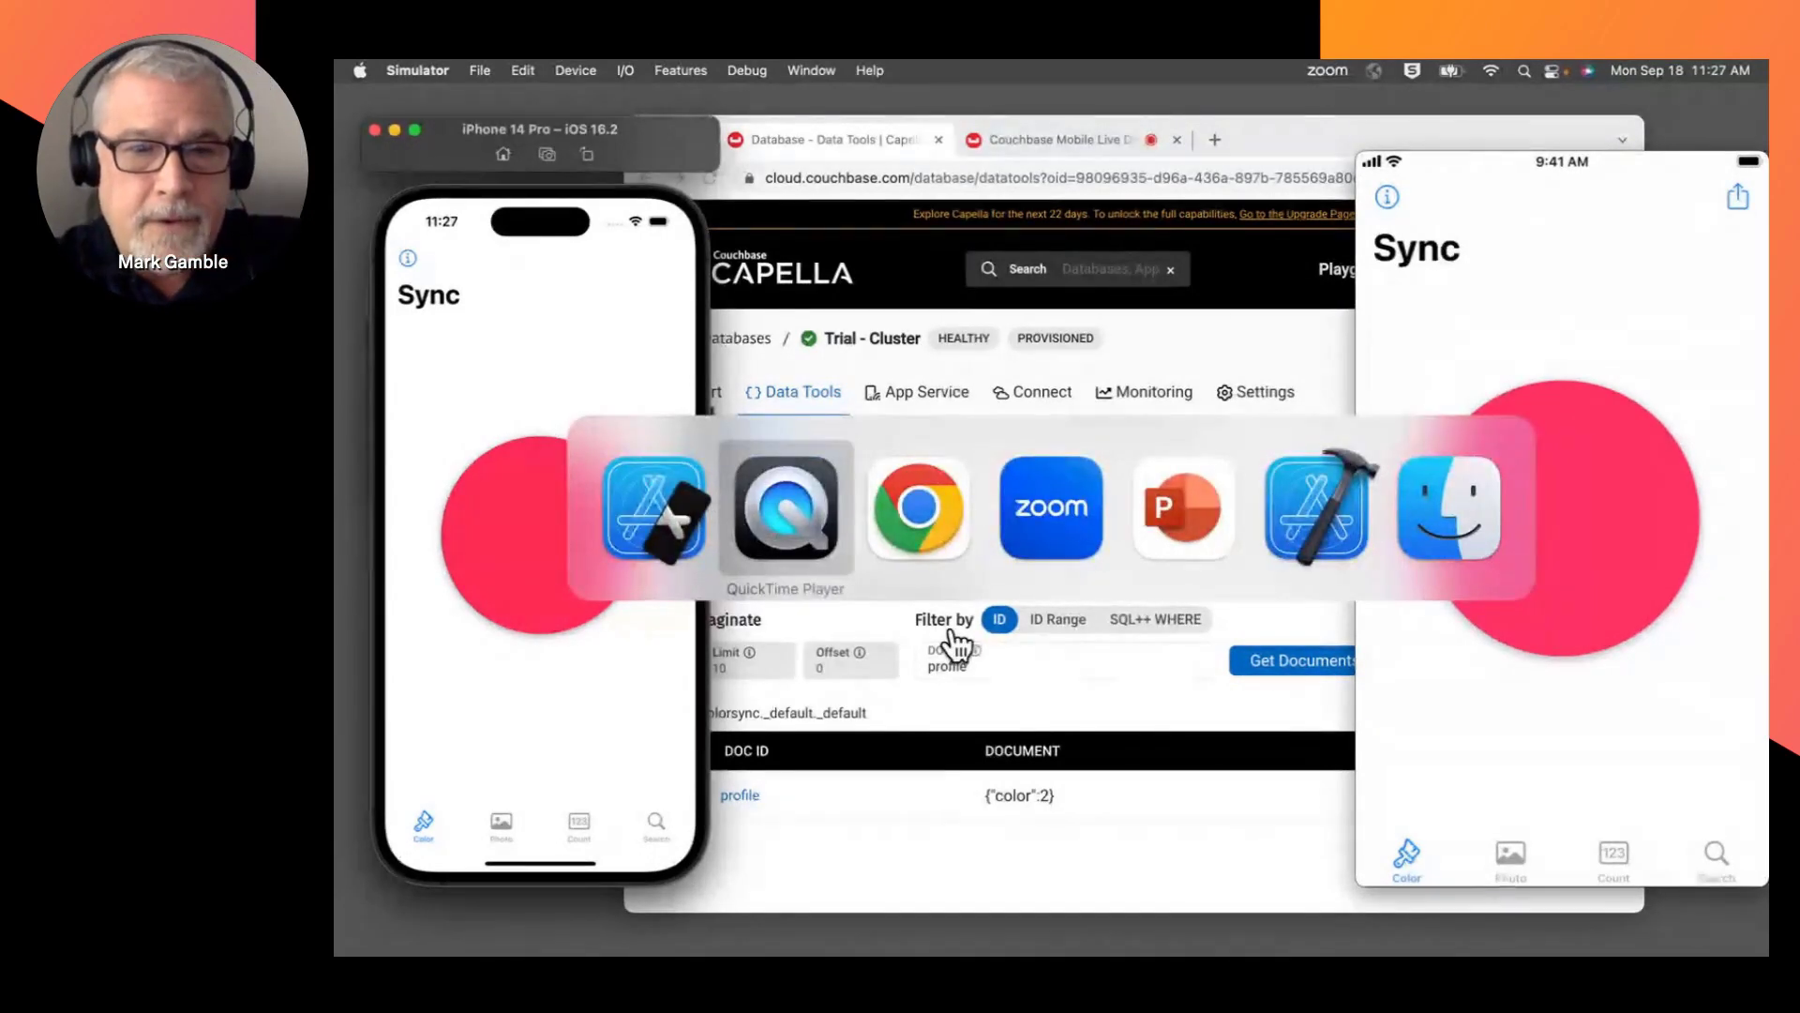
left_click(1048, 508)
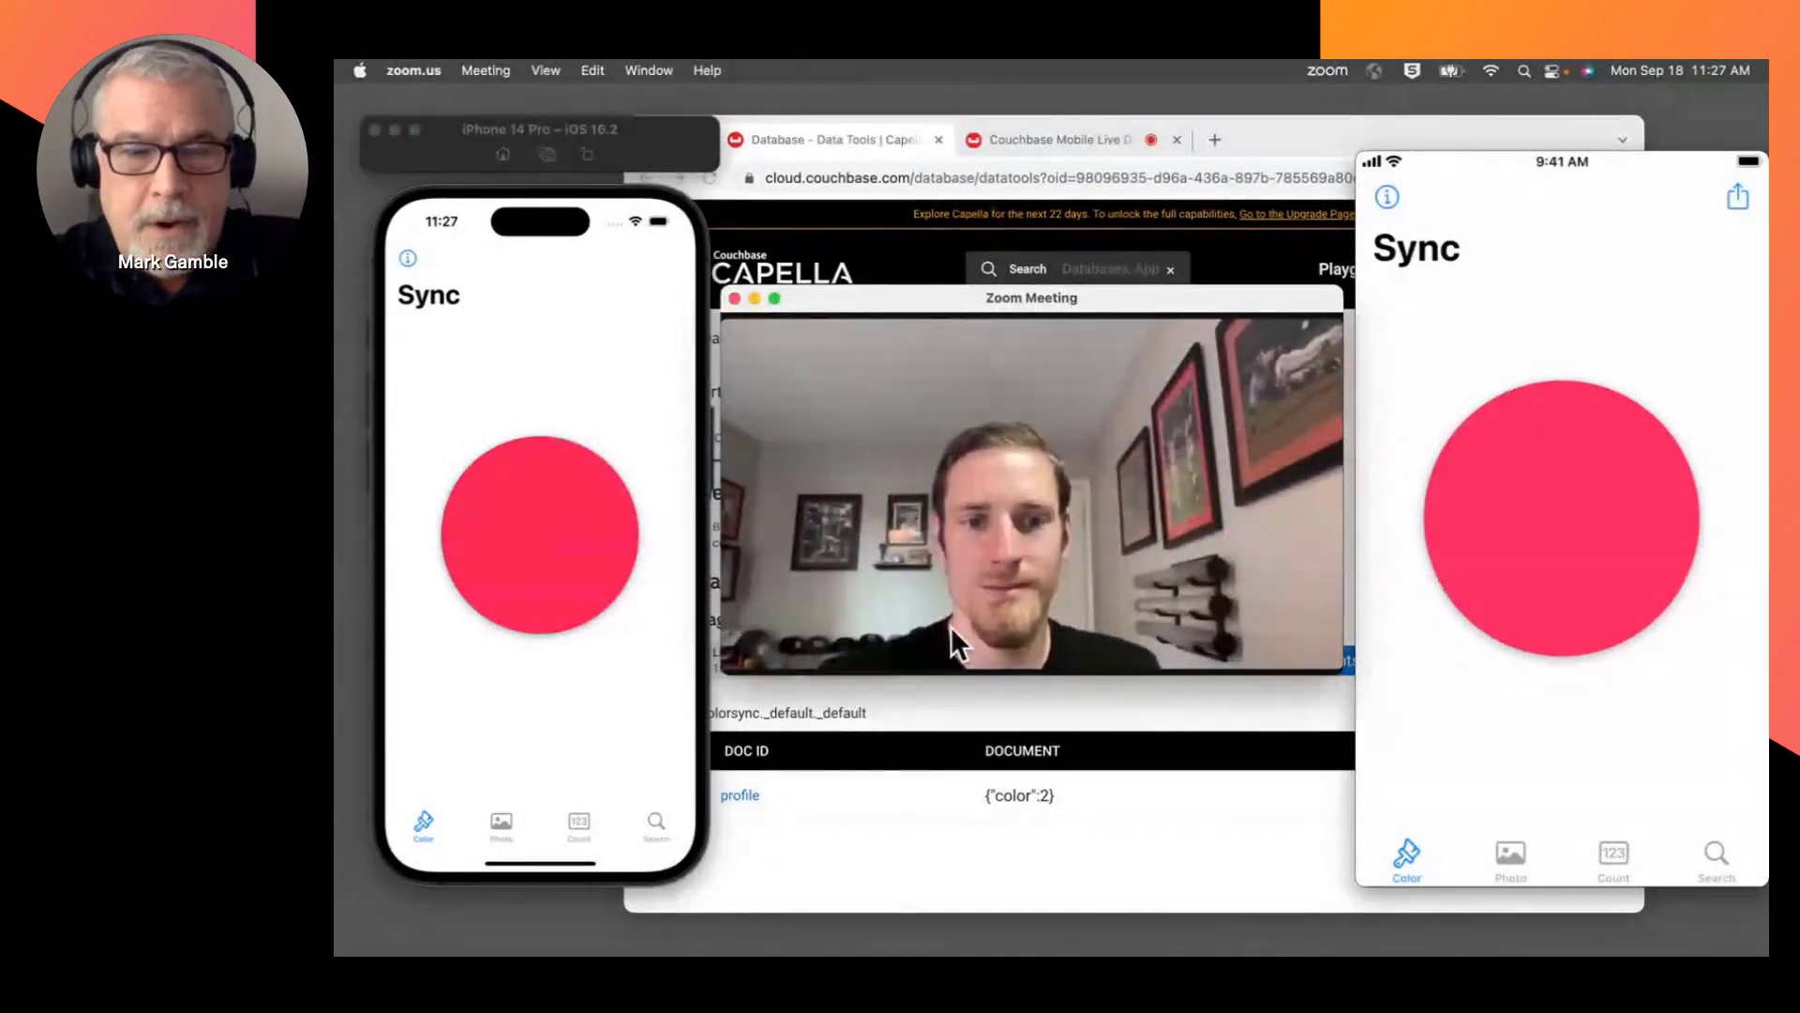